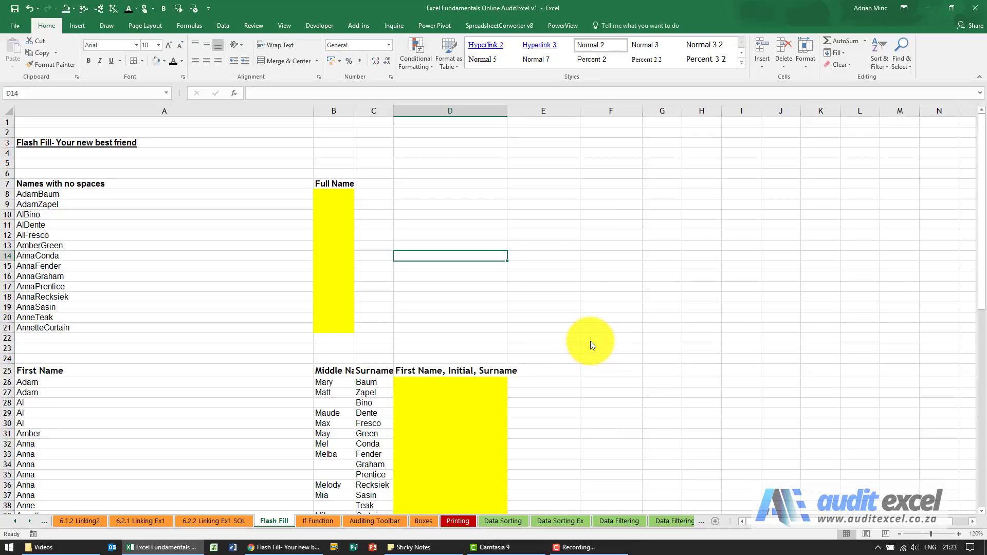
mouse_move(514, 289)
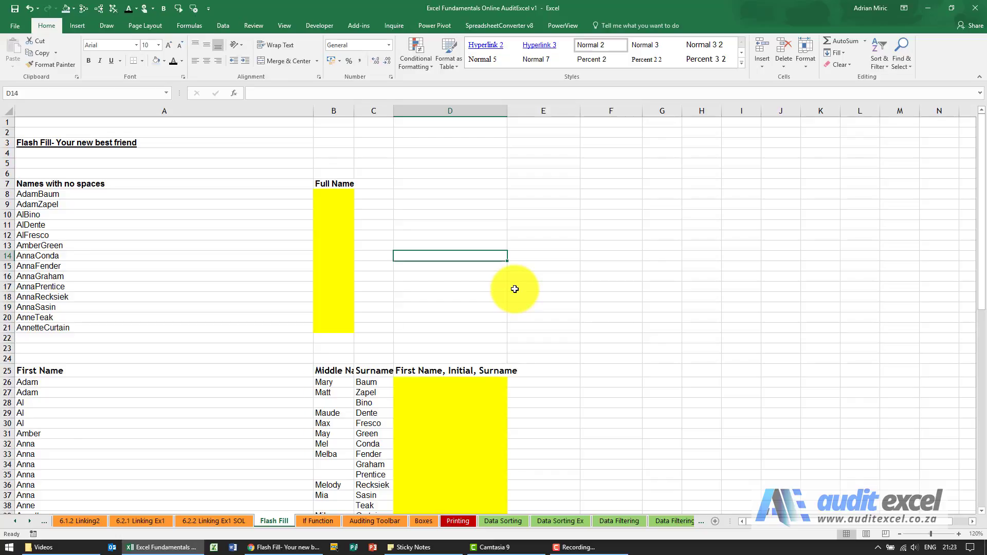
mouse_move(309, 167)
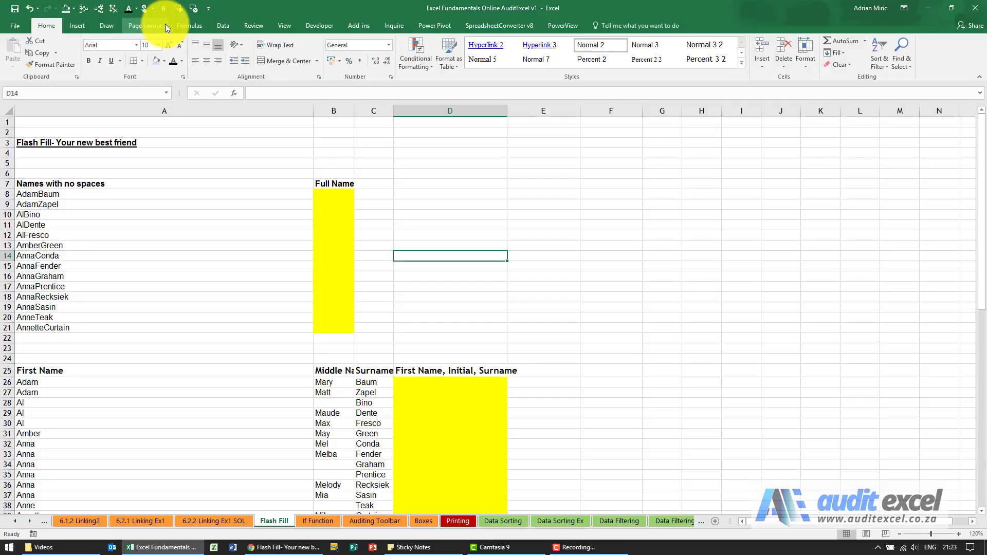
Step: Show the Data ribbon's Data Tools, including Flash Fill
click(223, 25)
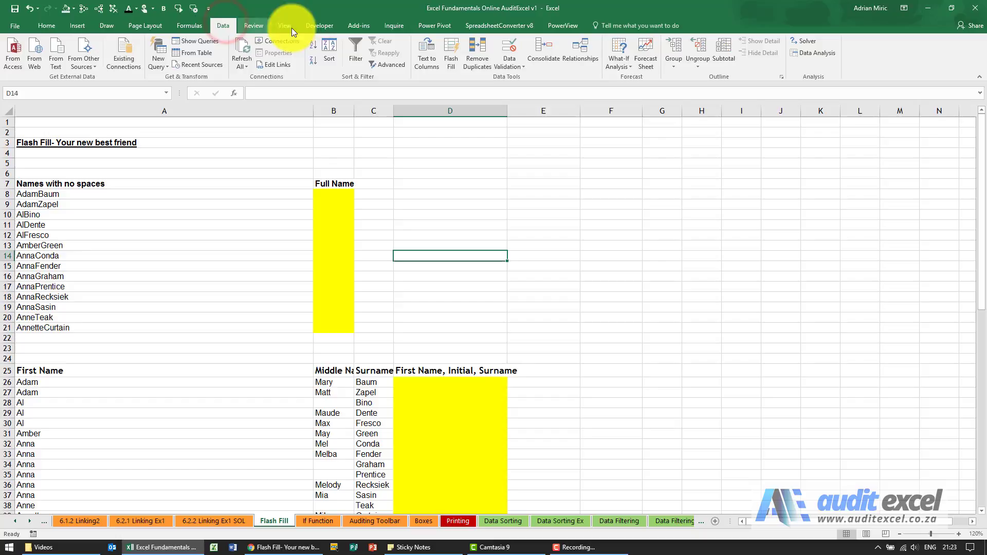
mouse_move(449, 50)
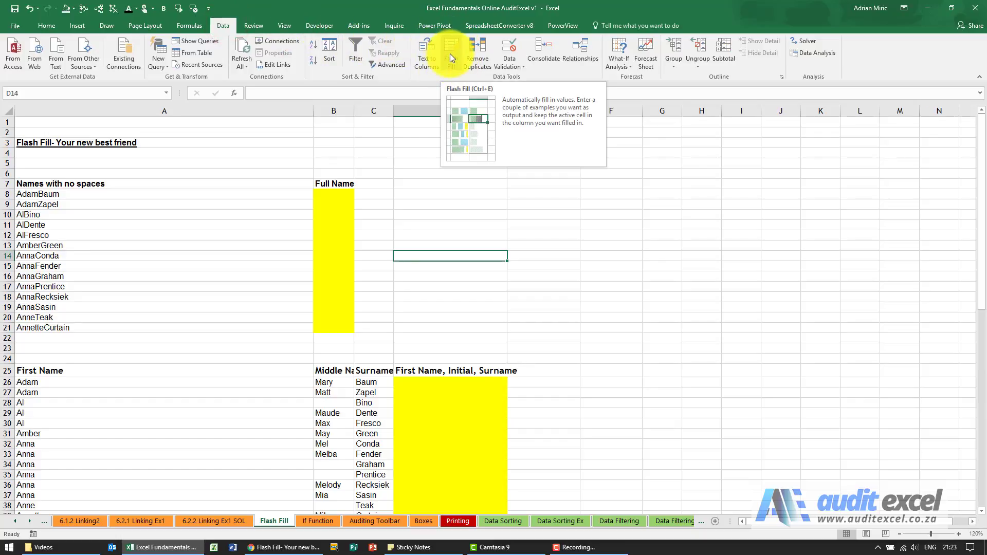
click(333, 163)
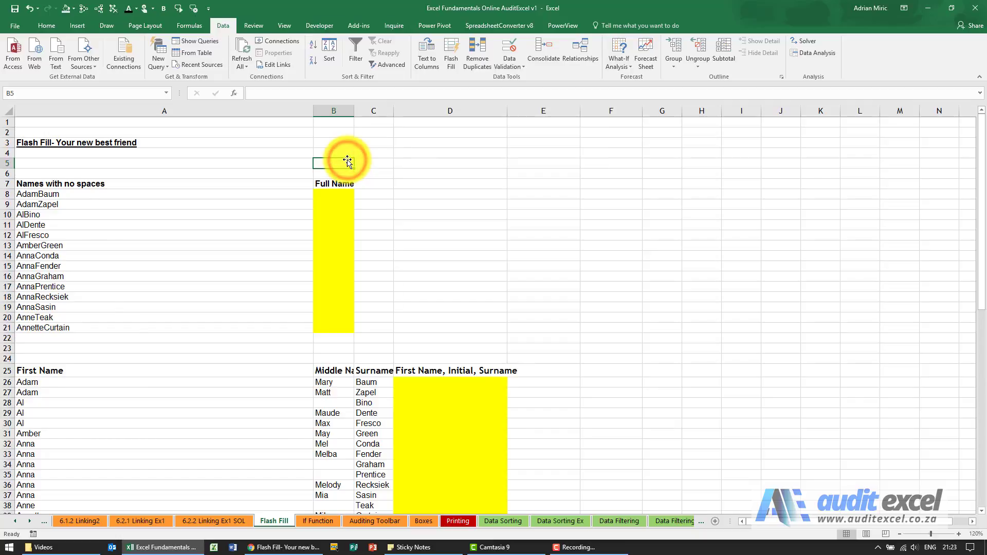
mouse_move(236, 190)
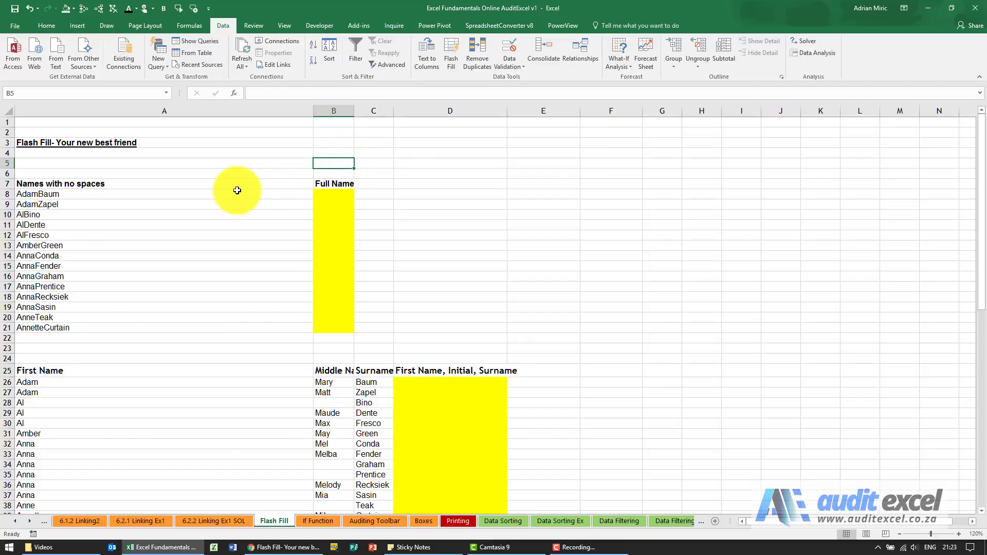
click(100, 194)
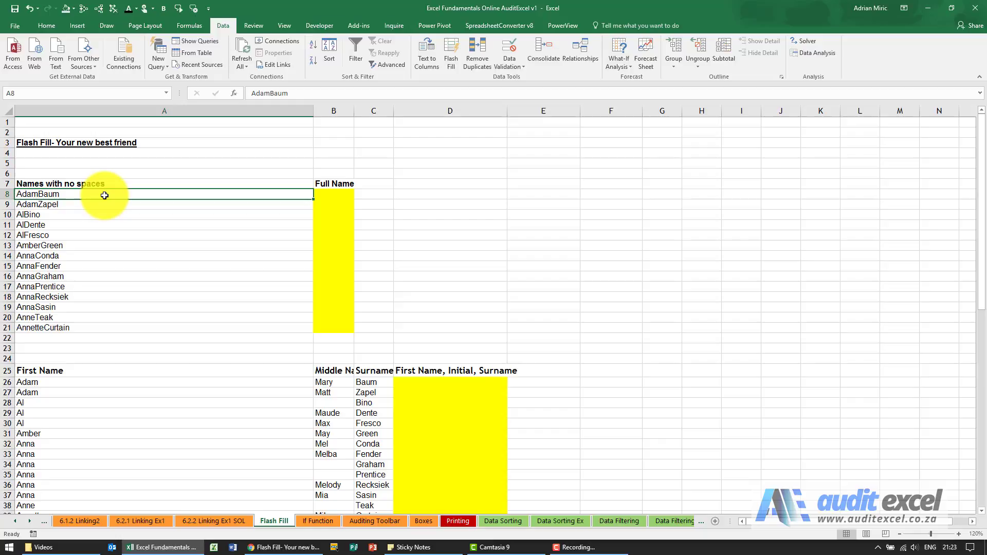
click(333, 194)
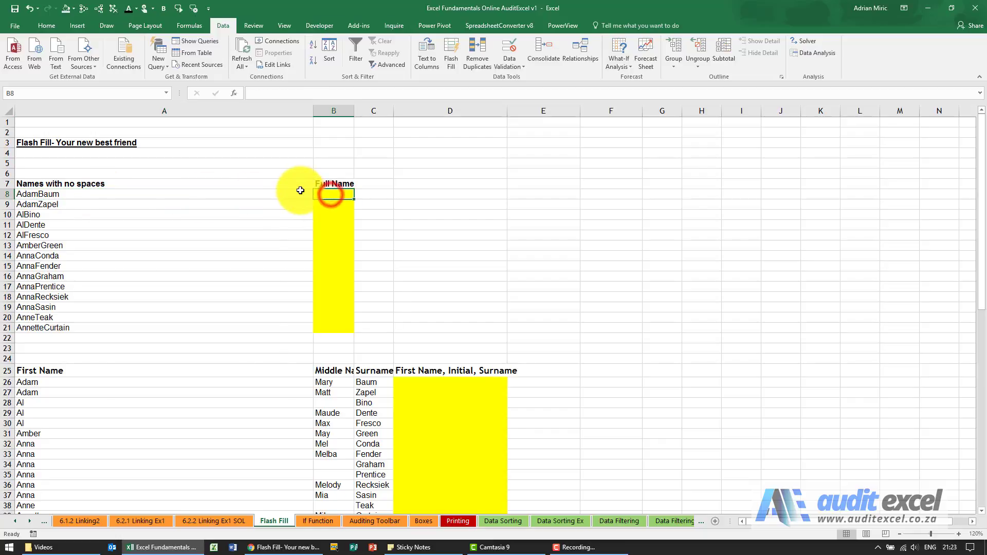
mouse_move(275, 197)
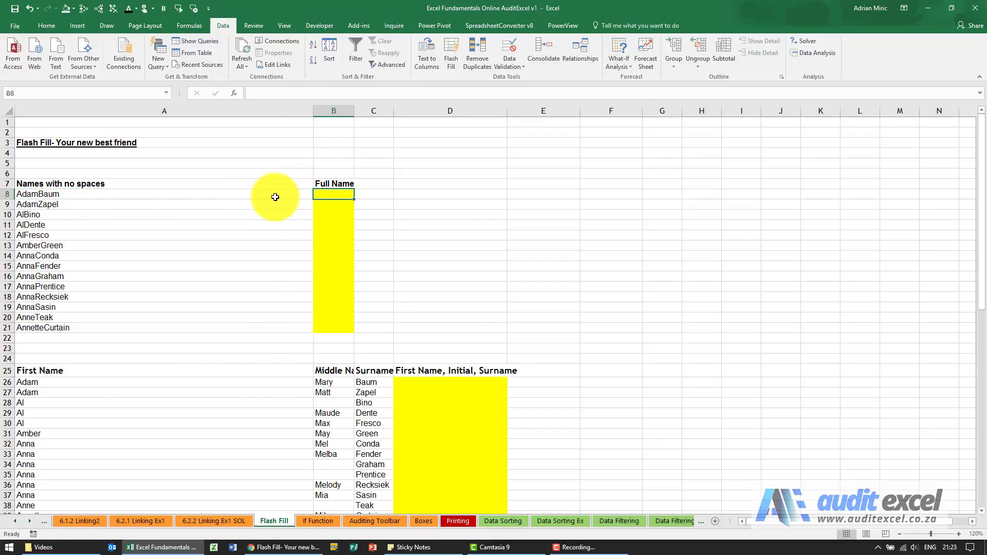
mouse_move(378, 220)
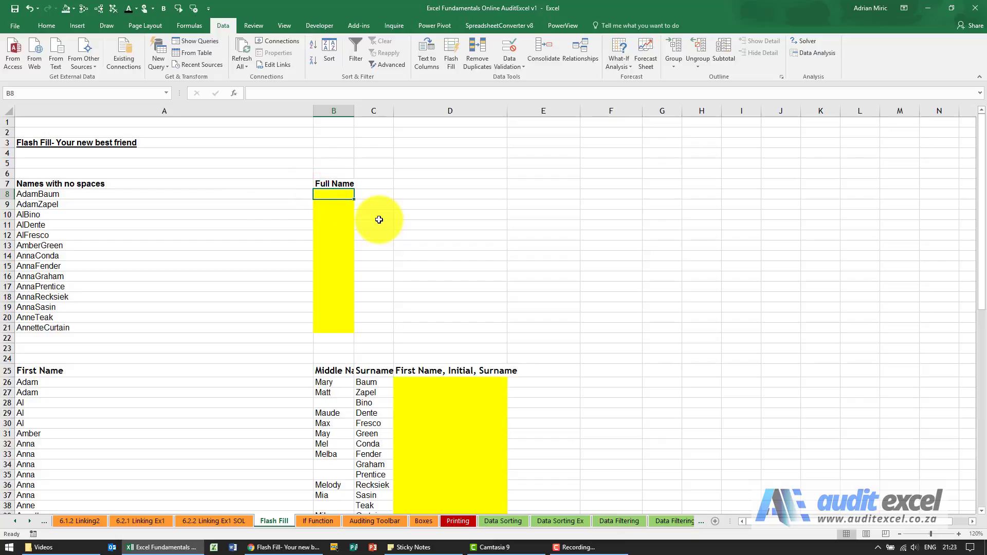
text(Adam)
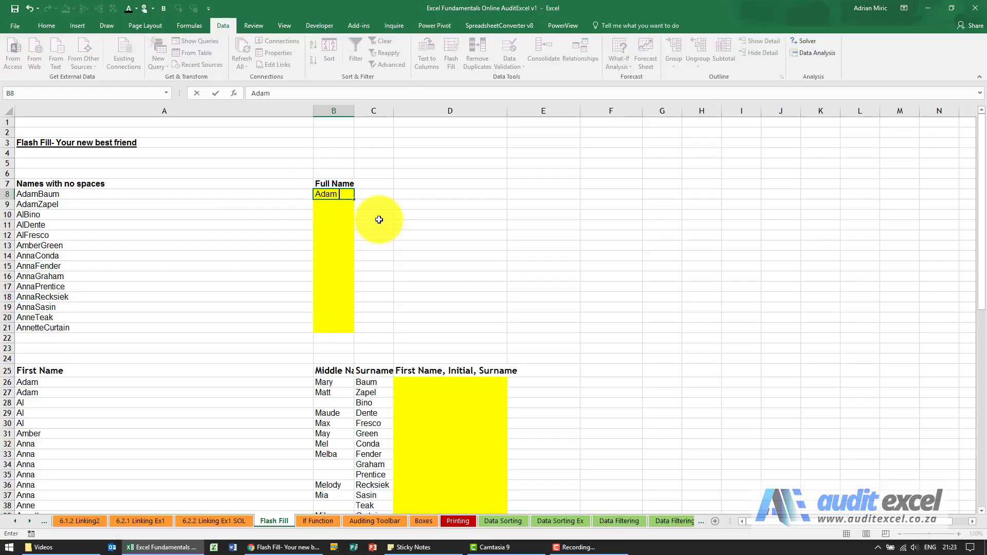
key(Return)
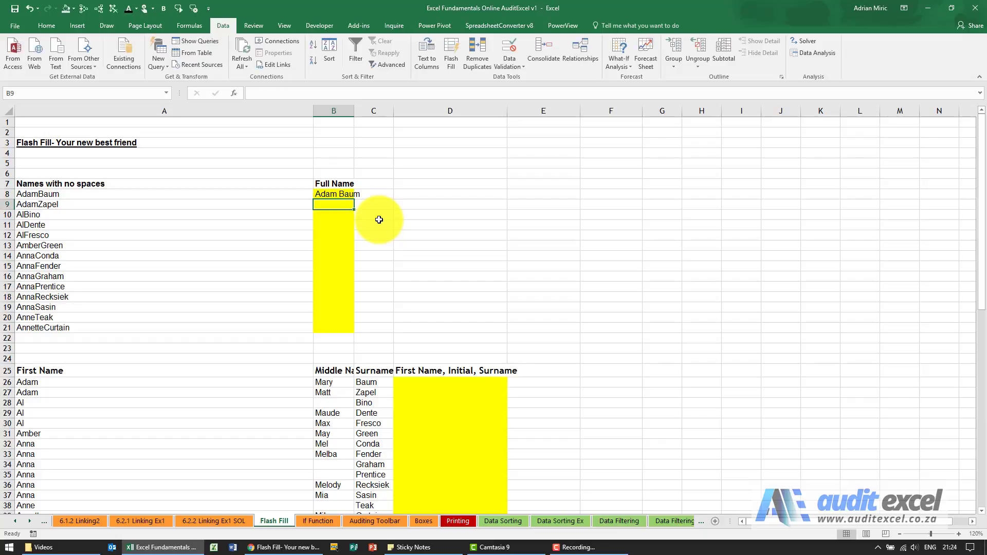
click(334, 194)
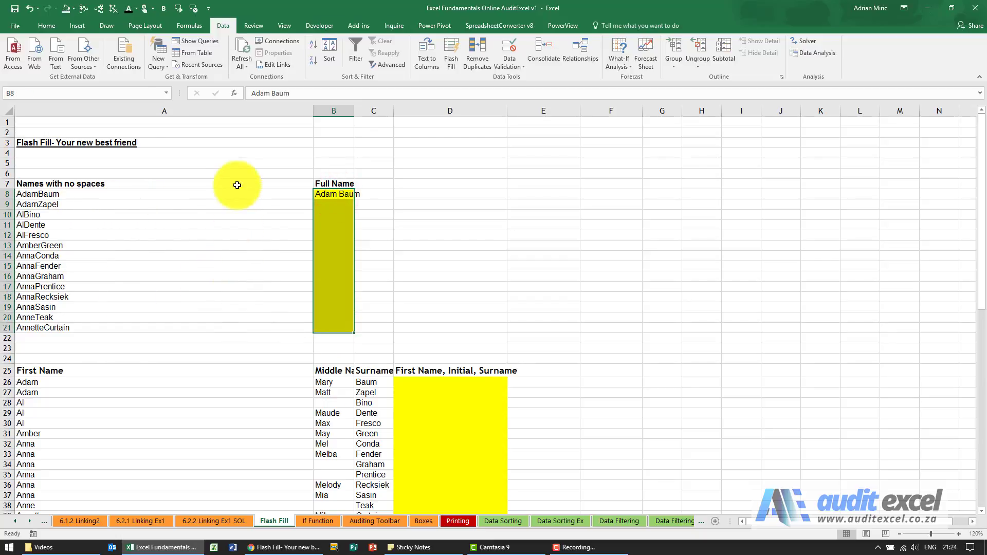
mouse_move(358, 176)
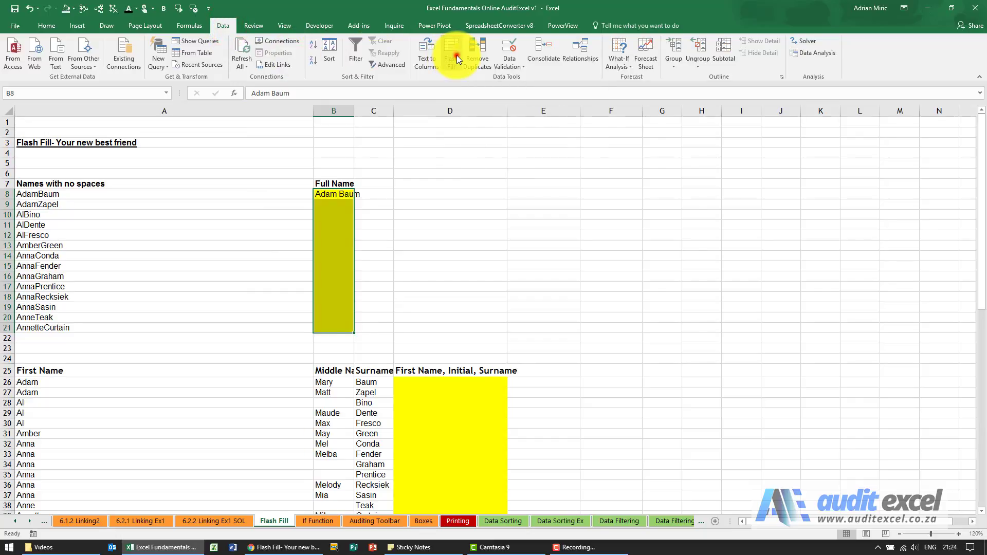
Step: Flash Fill B9:B21 with spaced full names, then scroll down the sheet
click(450, 53)
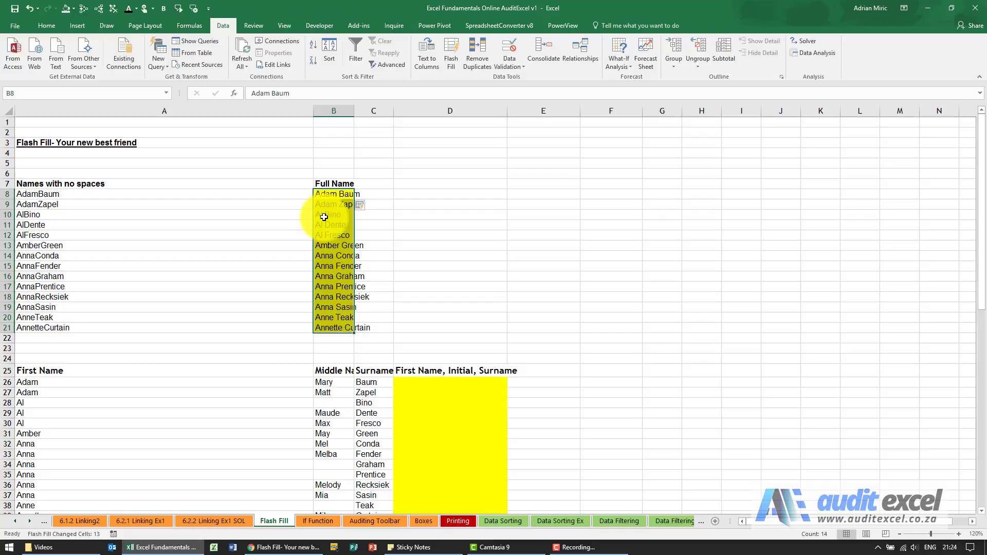
mouse_move(334, 238)
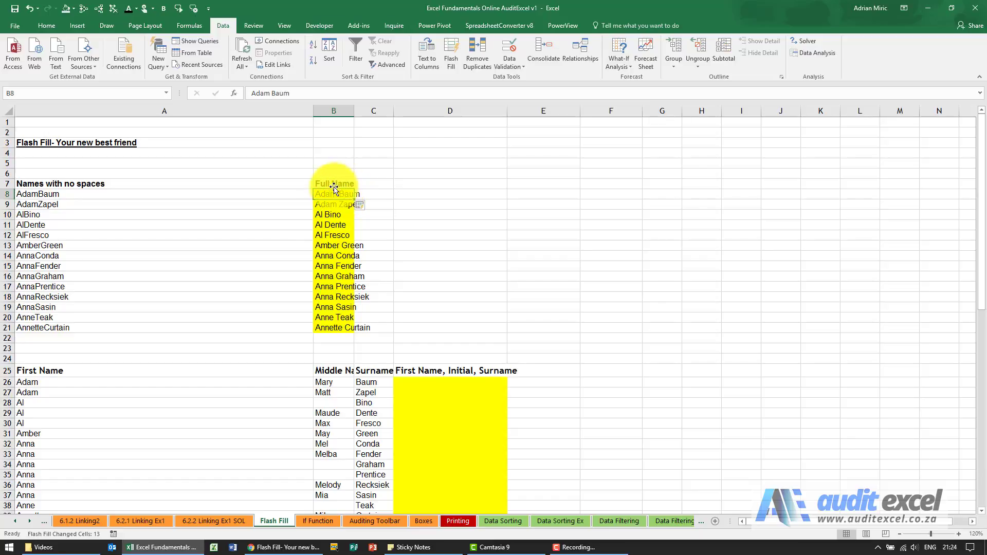
mouse_move(236, 190)
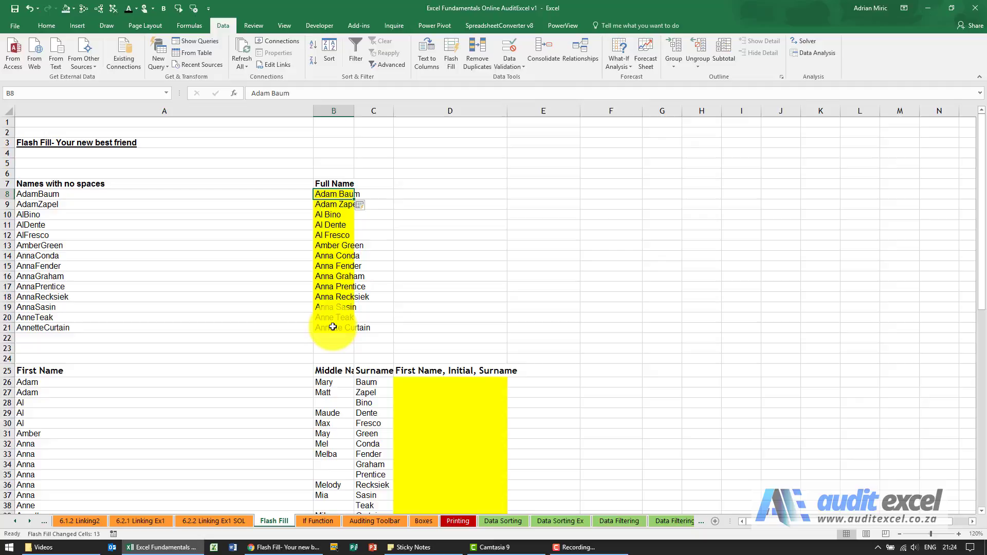
mouse_move(264, 195)
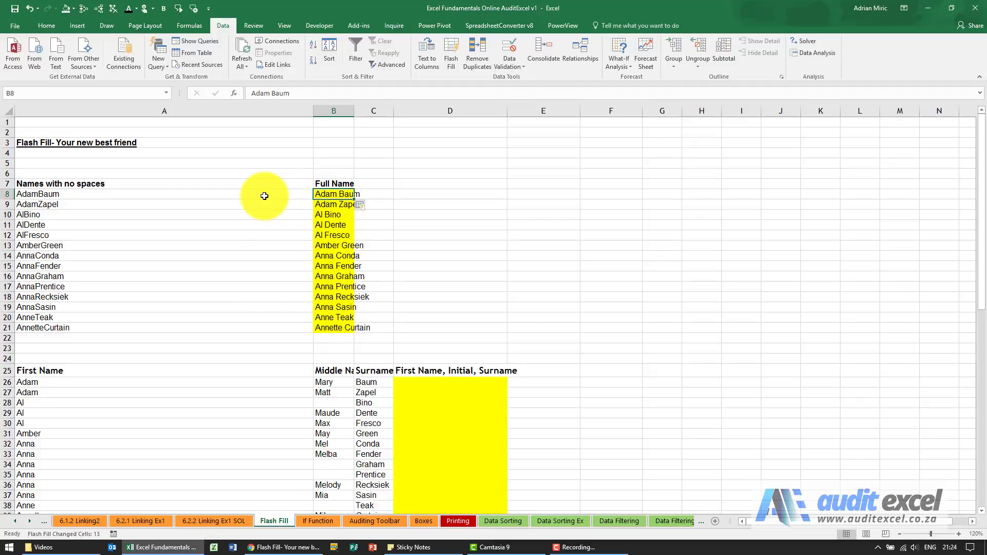
mouse_move(296, 330)
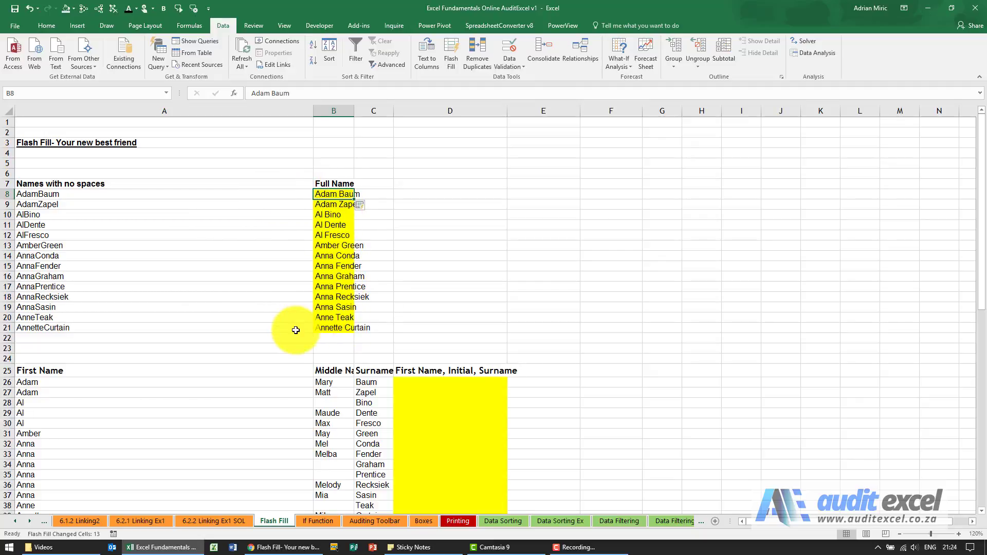
mouse_move(516, 359)
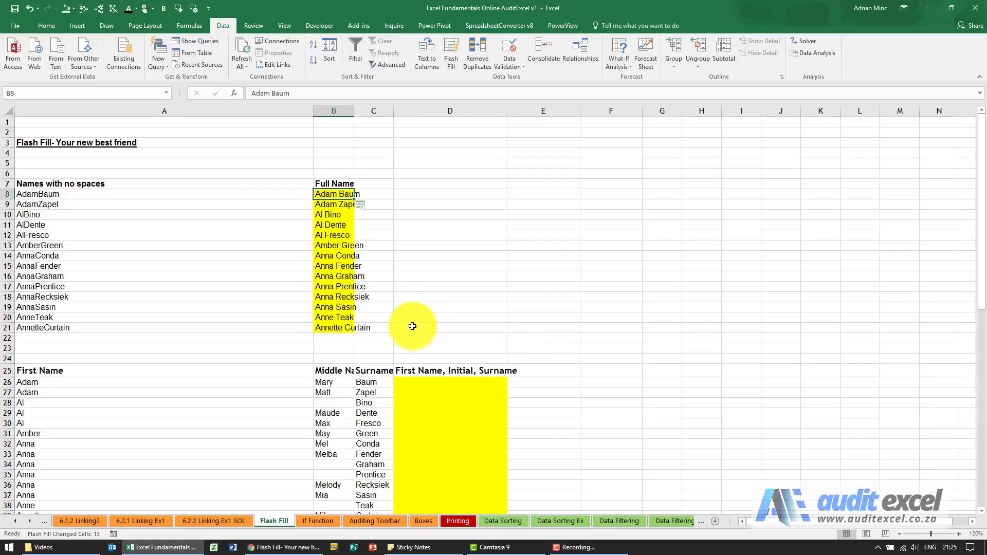
scroll(down, 3)
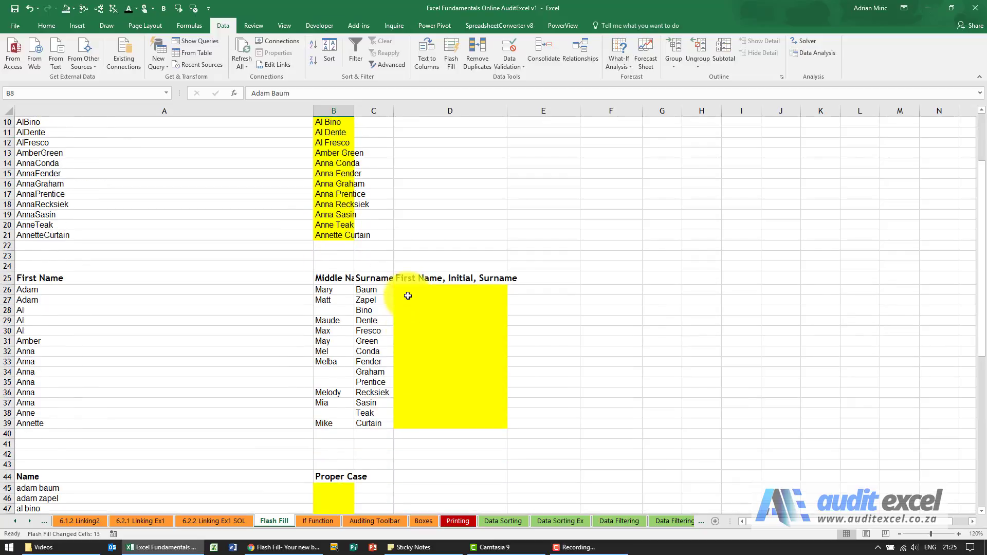
click(407, 292)
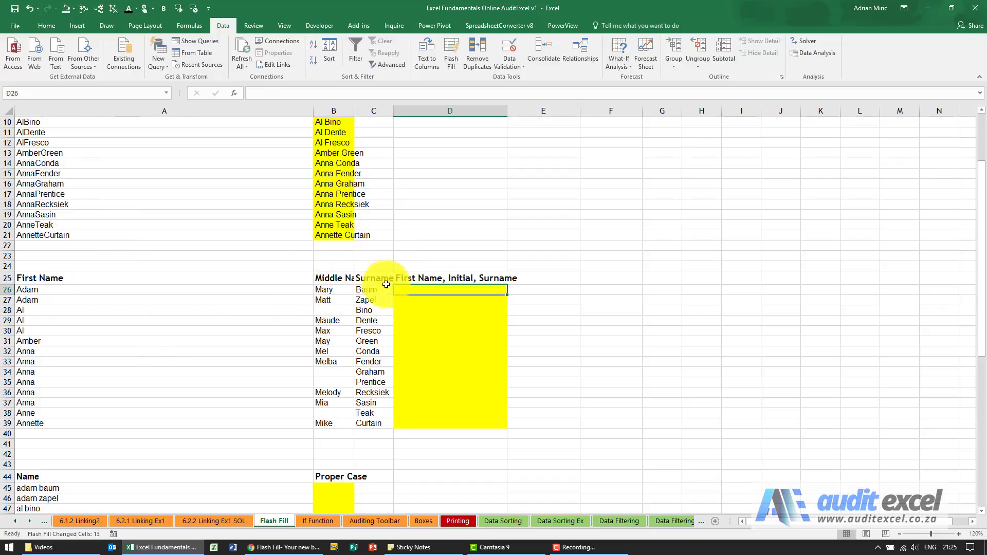
mouse_move(246, 294)
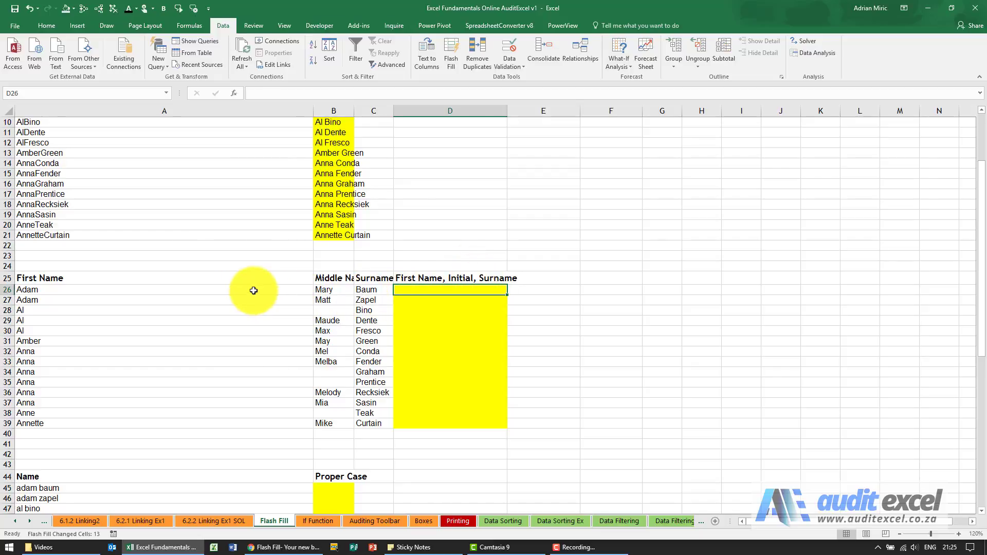
mouse_move(315, 286)
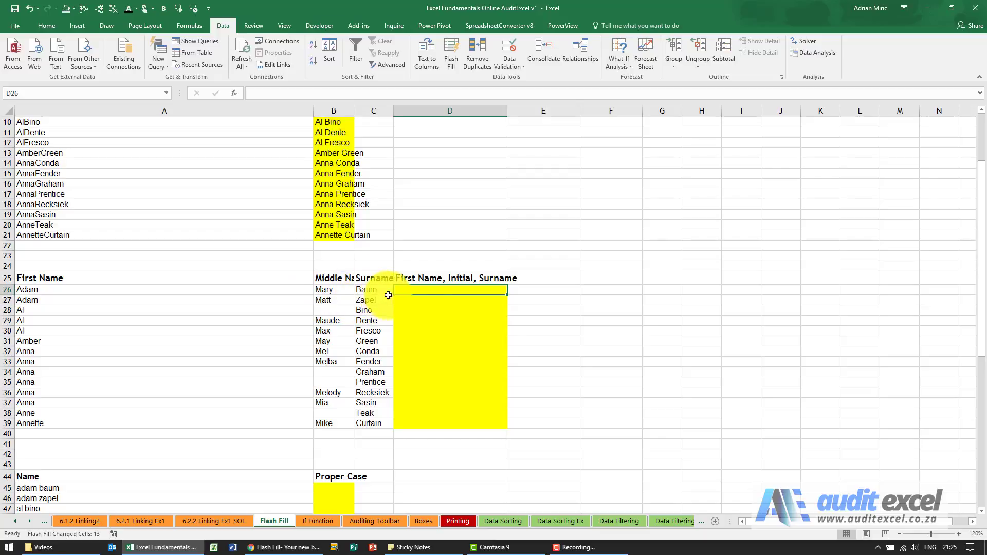
text(Adam)
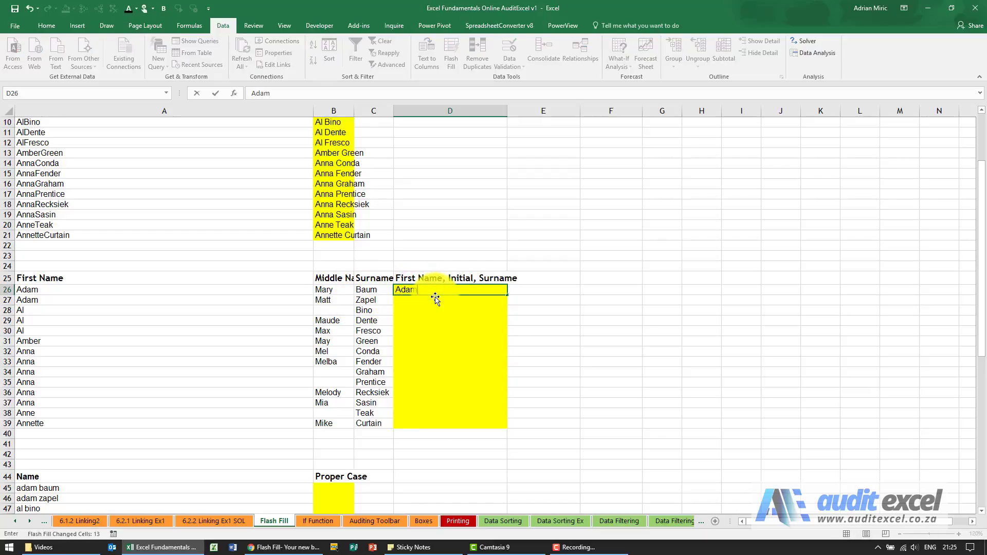
text(M.)
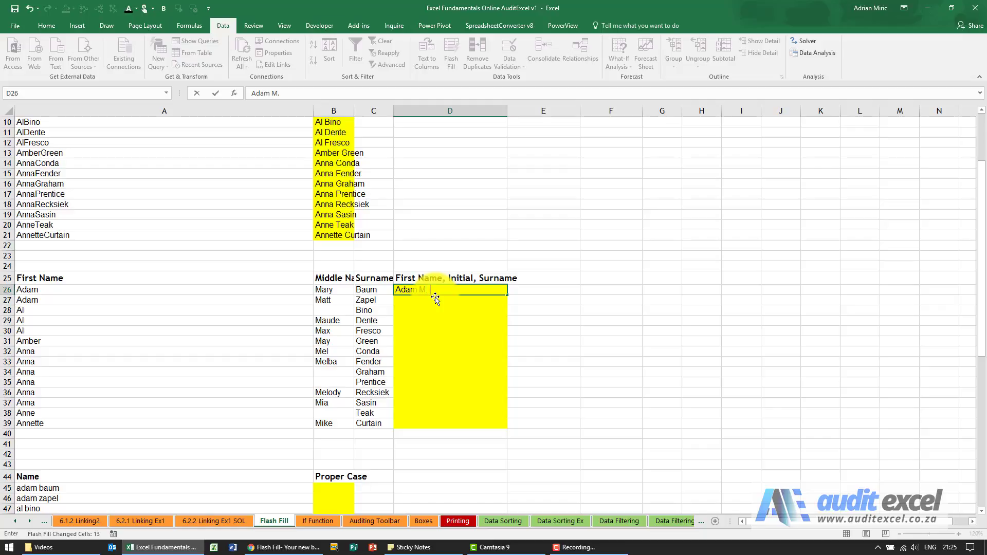
key(Return)
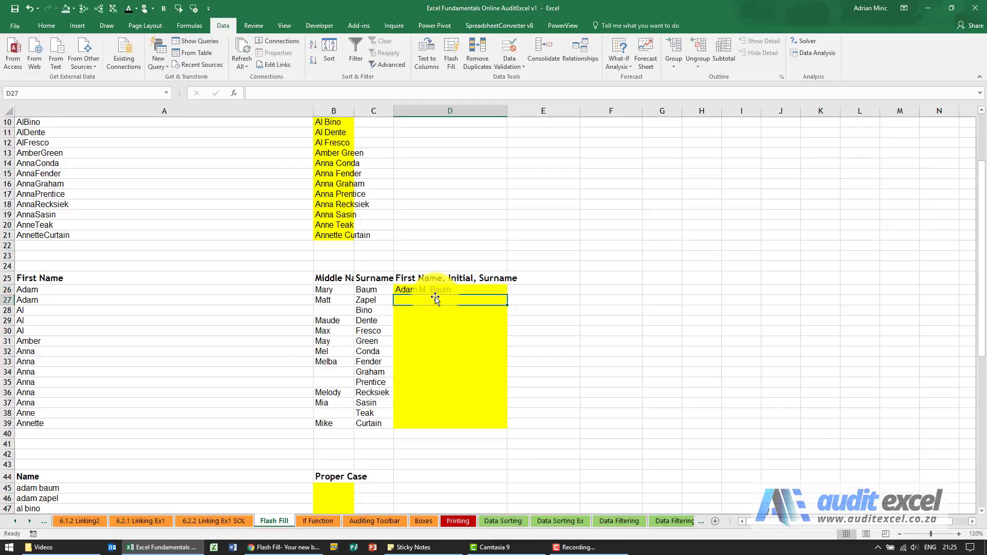
click(449, 289)
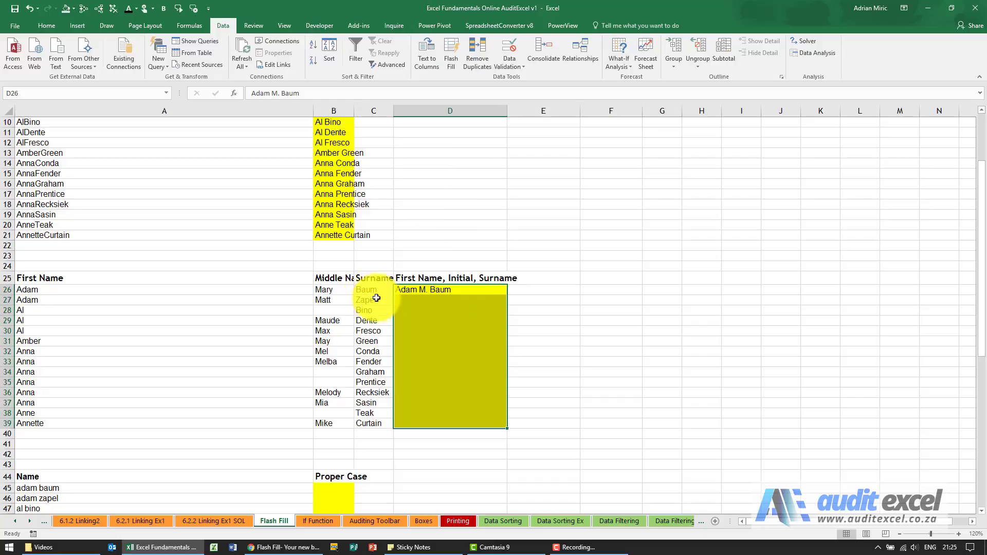
mouse_move(325, 283)
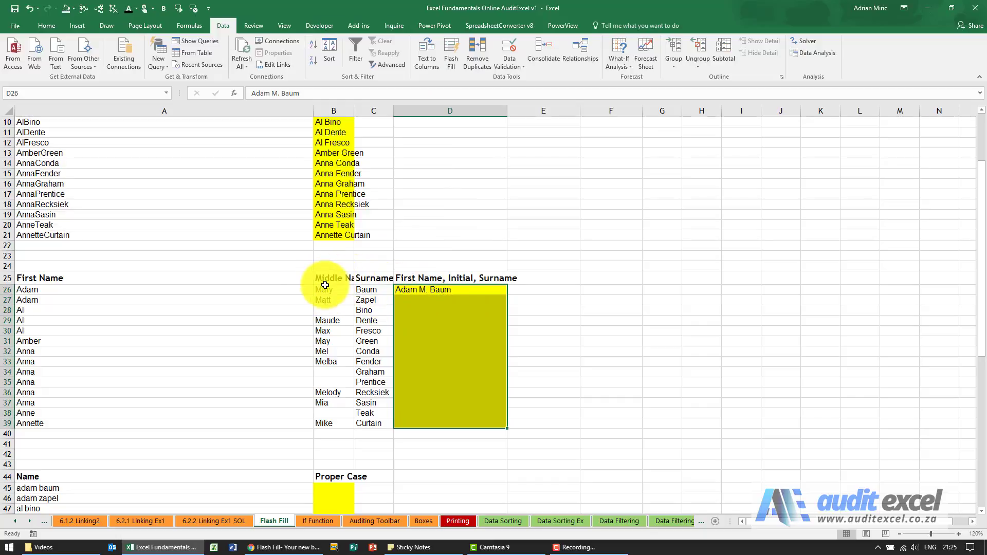
mouse_move(334, 308)
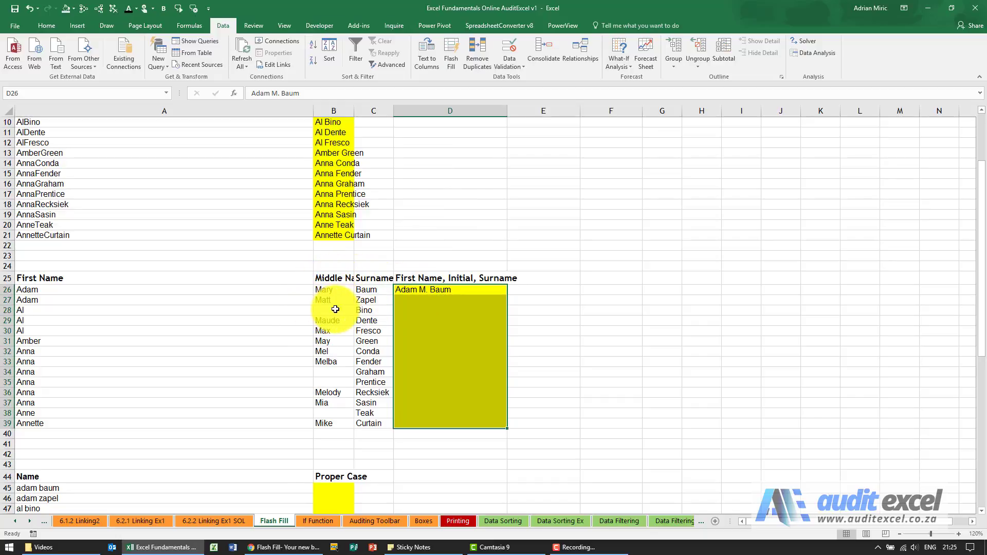
mouse_move(449, 132)
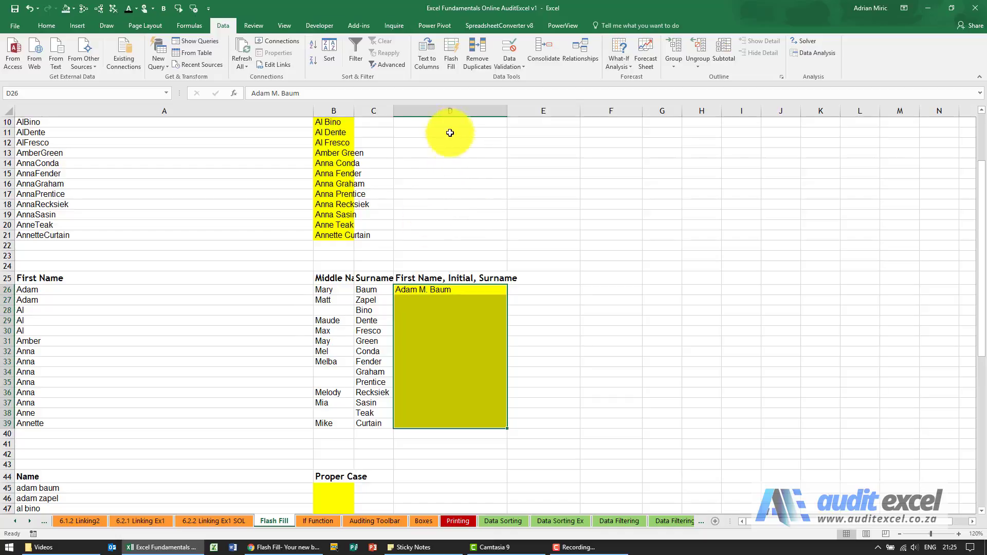
mouse_move(450, 53)
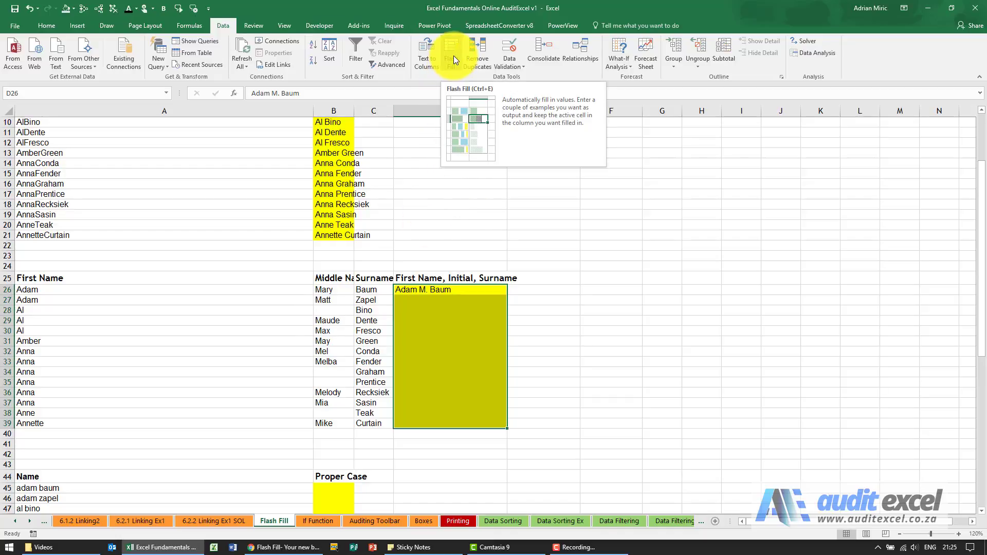
Step: Flash Fill D26:D39 with first name, middle initial and surname, e.g. 'Anna M. Conda'
click(450, 53)
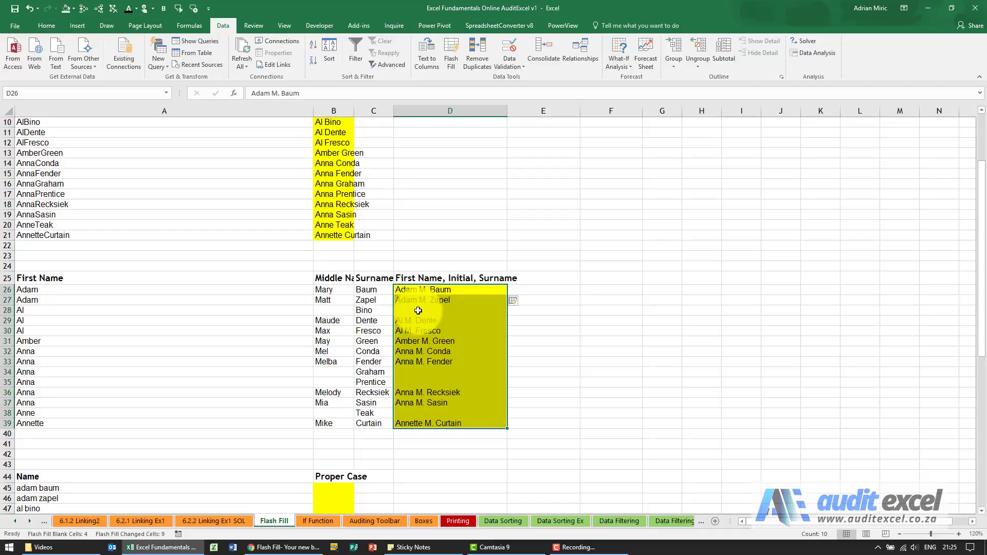
mouse_move(302, 296)
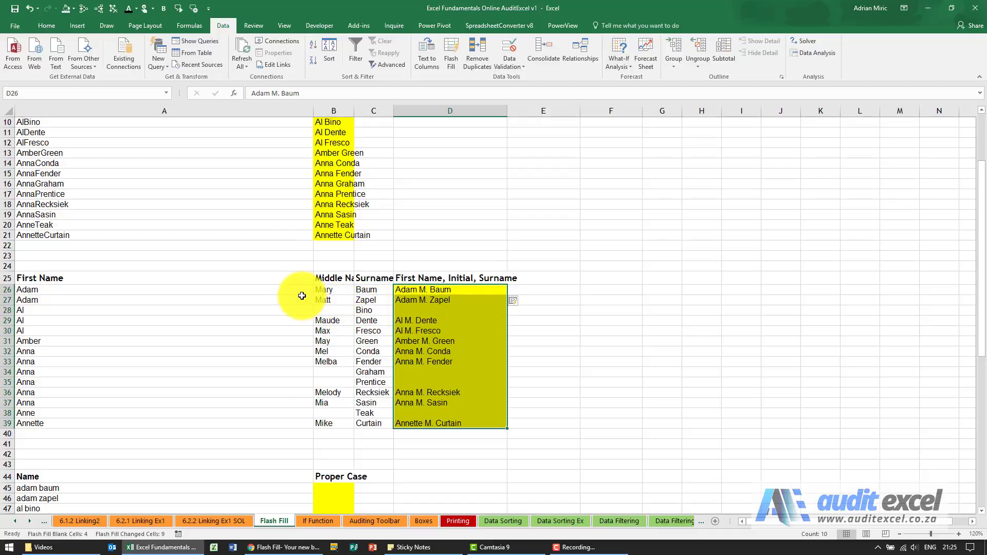
mouse_move(328, 291)
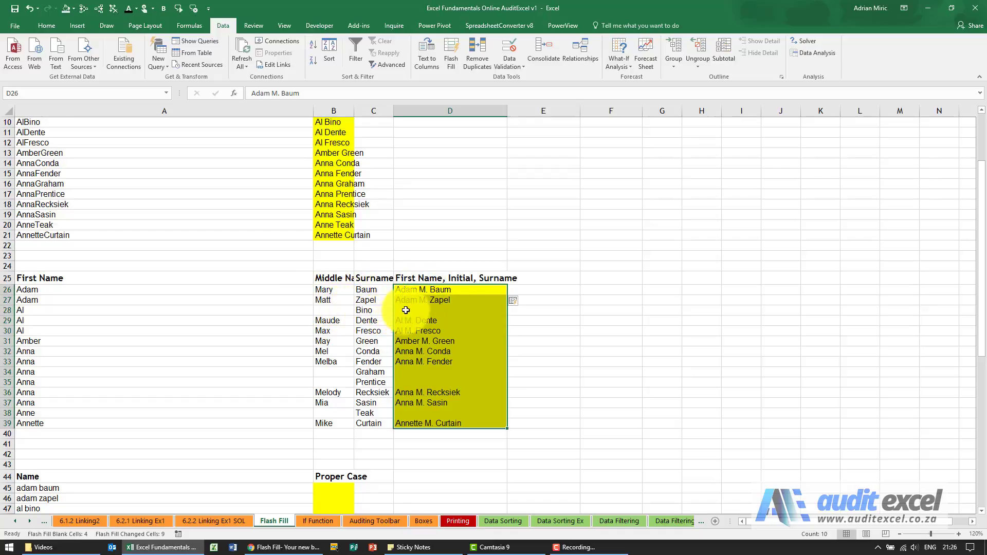
Step: Enter 'Al Bino' in D28 so rows without middle names fill, then select D26
click(420, 309)
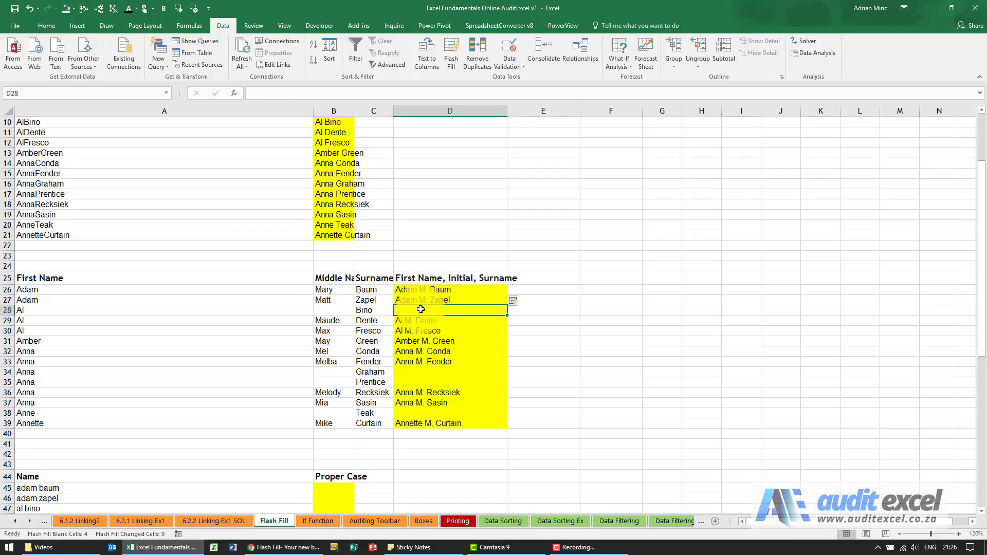
text(Al Bino)
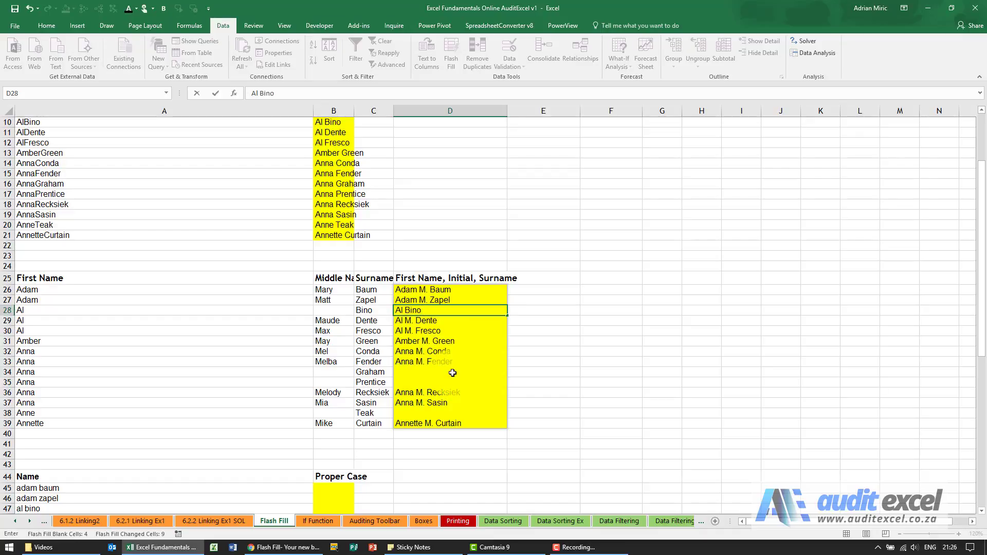
mouse_move(475, 375)
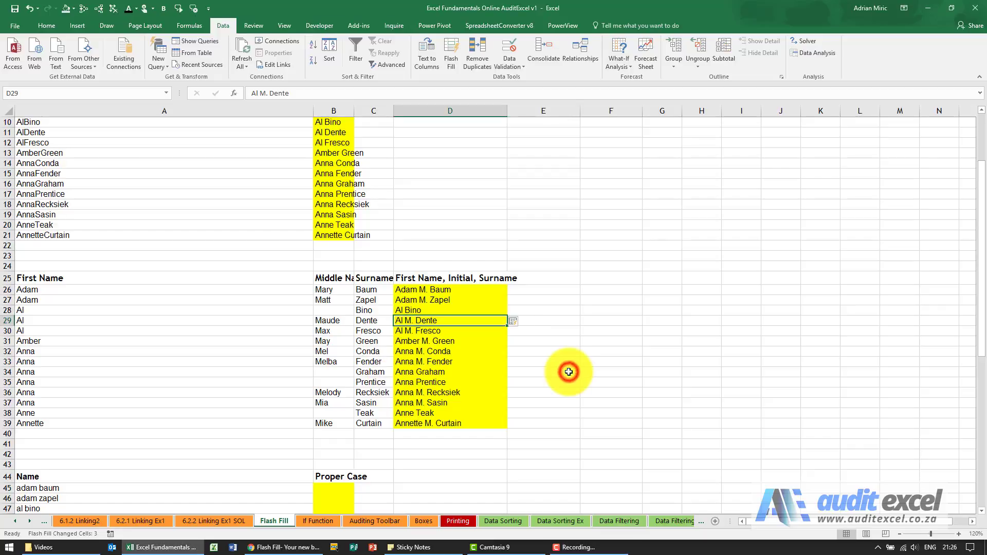
mouse_move(522, 360)
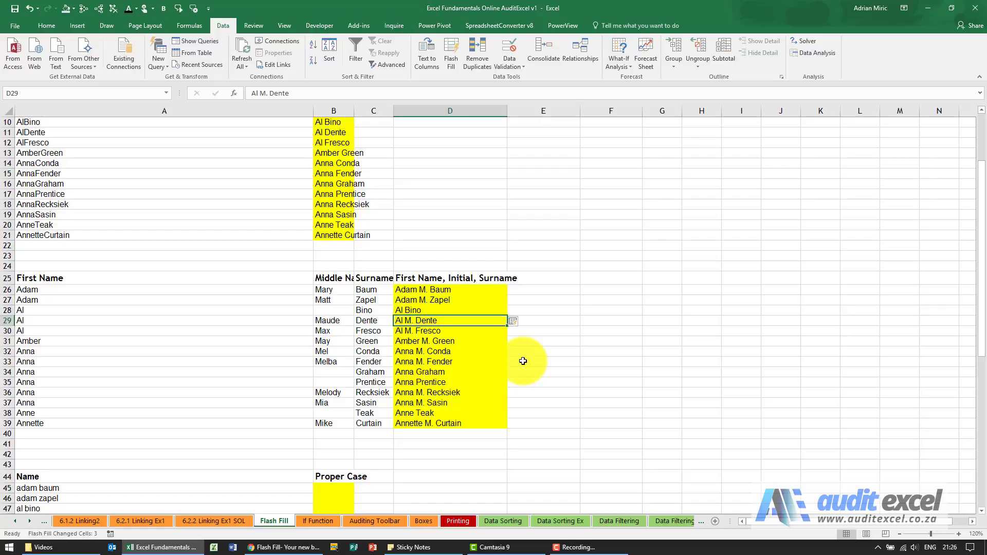
mouse_move(427, 348)
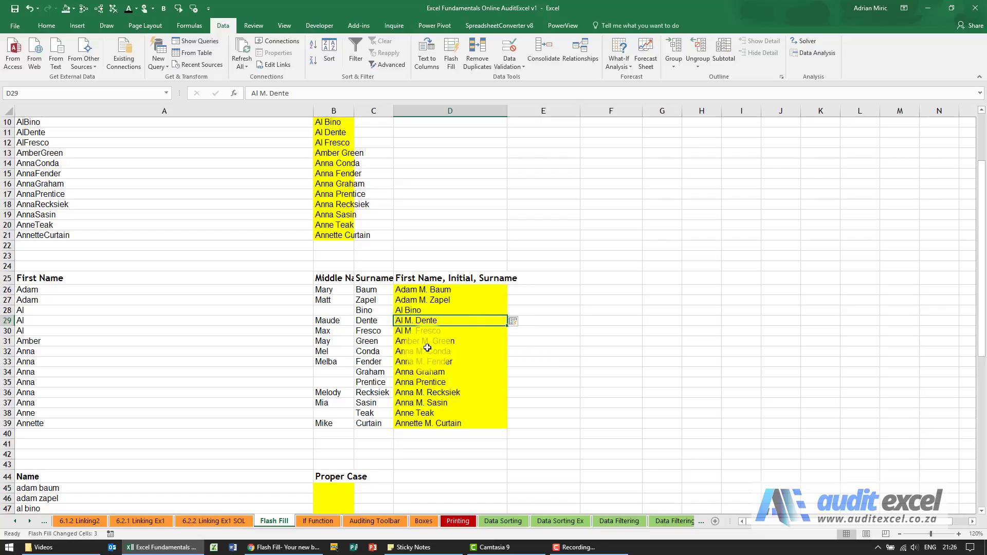
click(433, 289)
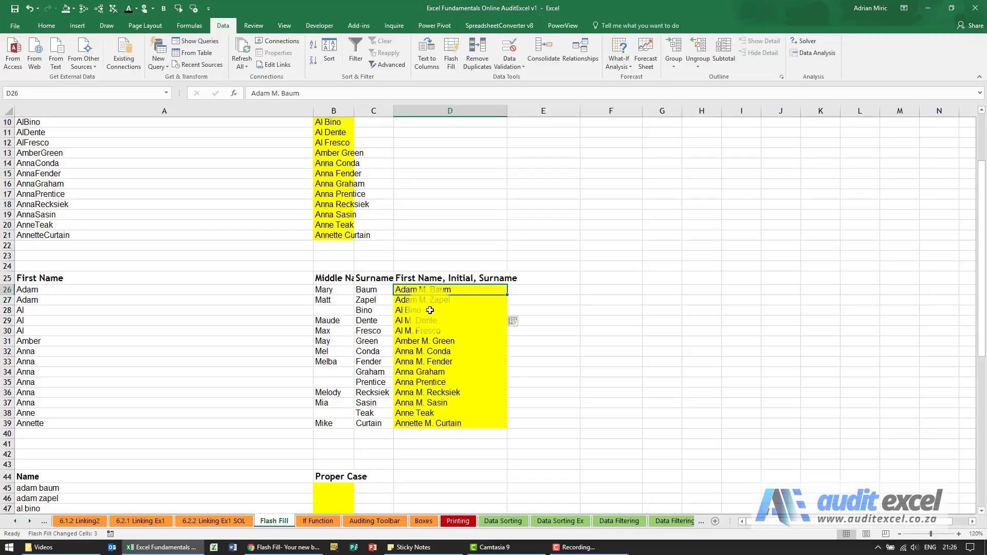
click(449, 300)
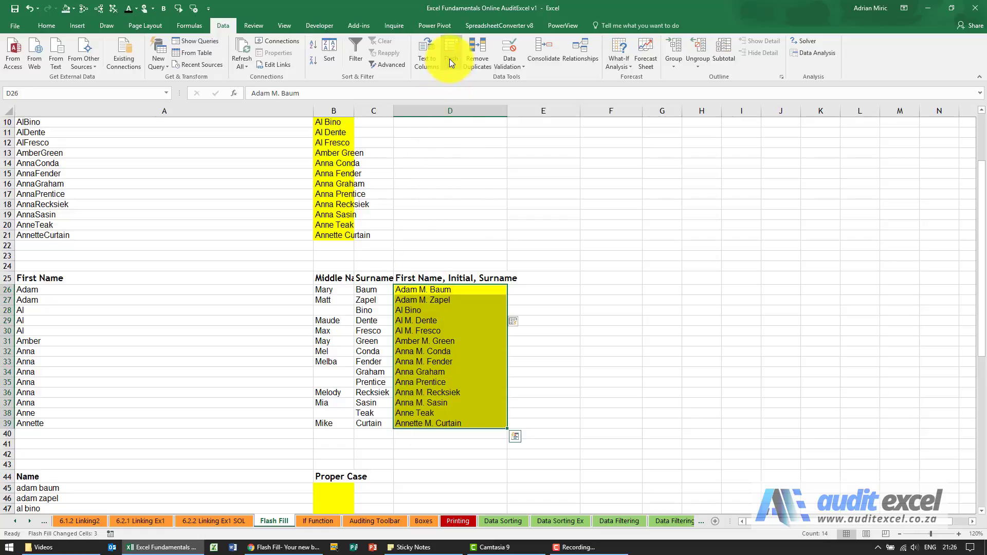
mouse_move(449, 53)
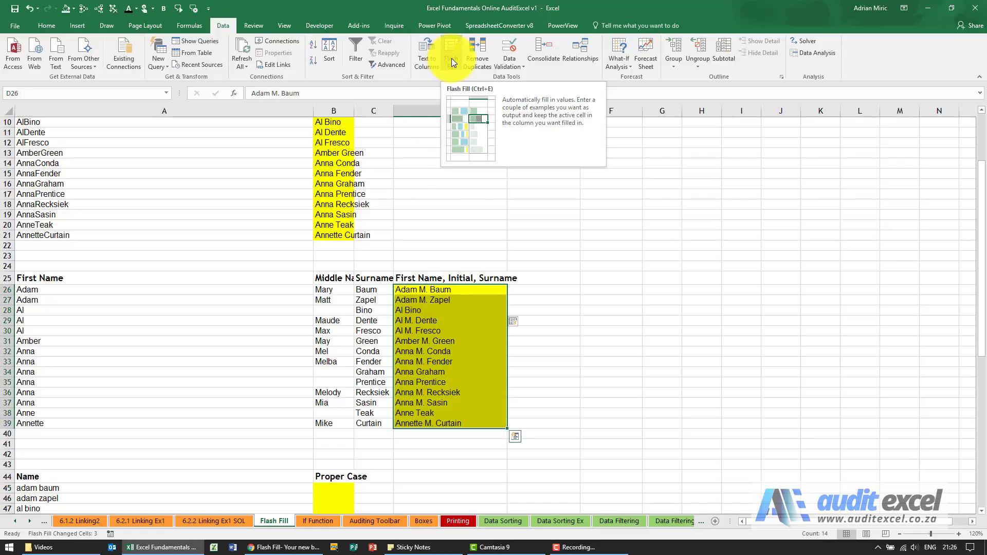
mouse_move(452, 62)
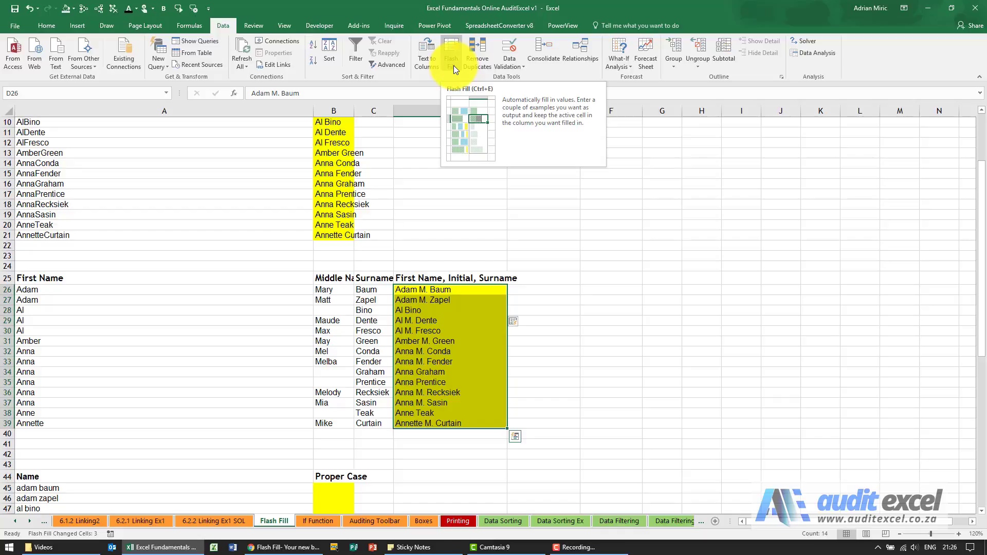
mouse_move(458, 288)
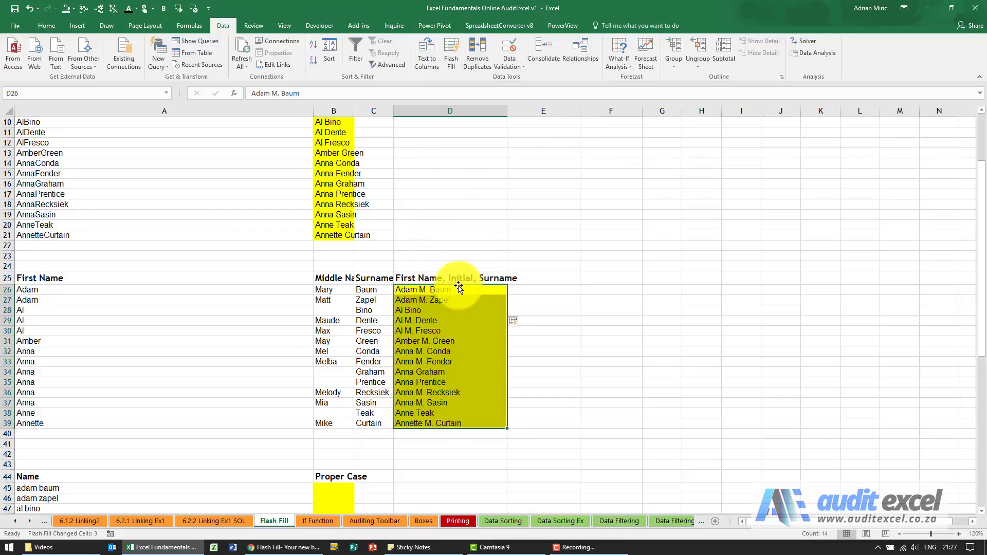
mouse_move(398, 349)
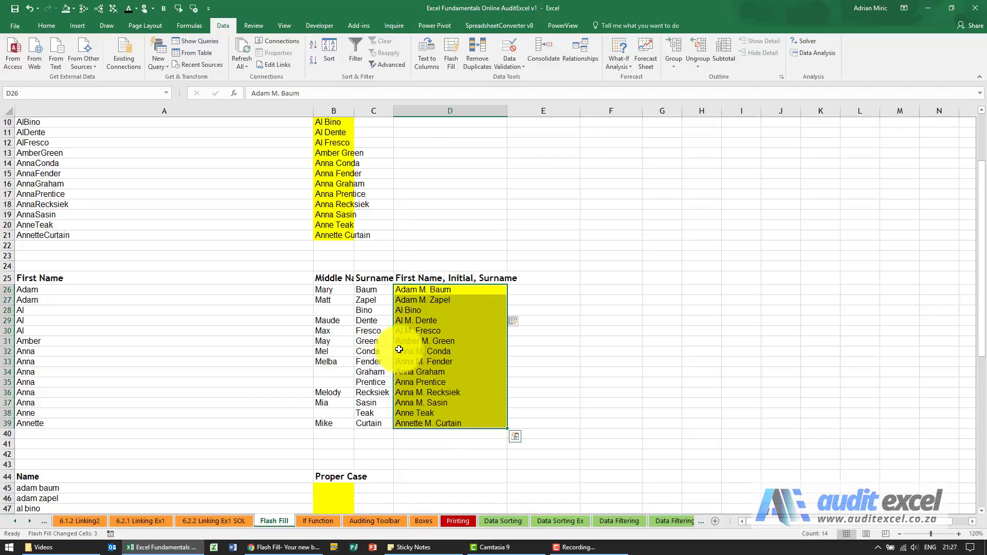